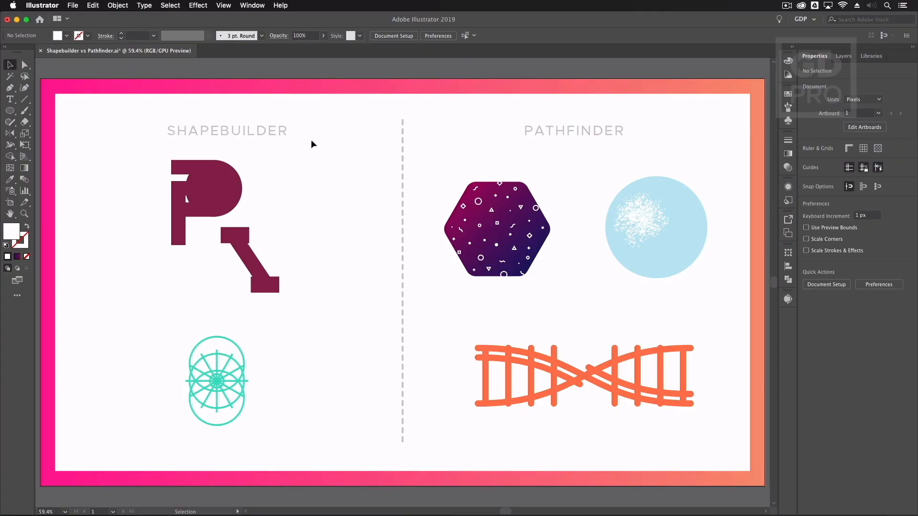
mouse_move(309, 149)
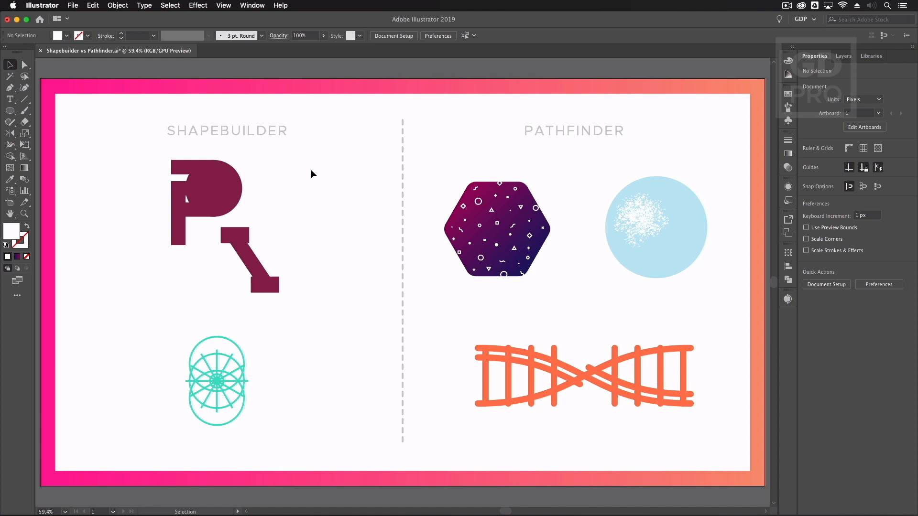
mouse_move(312, 182)
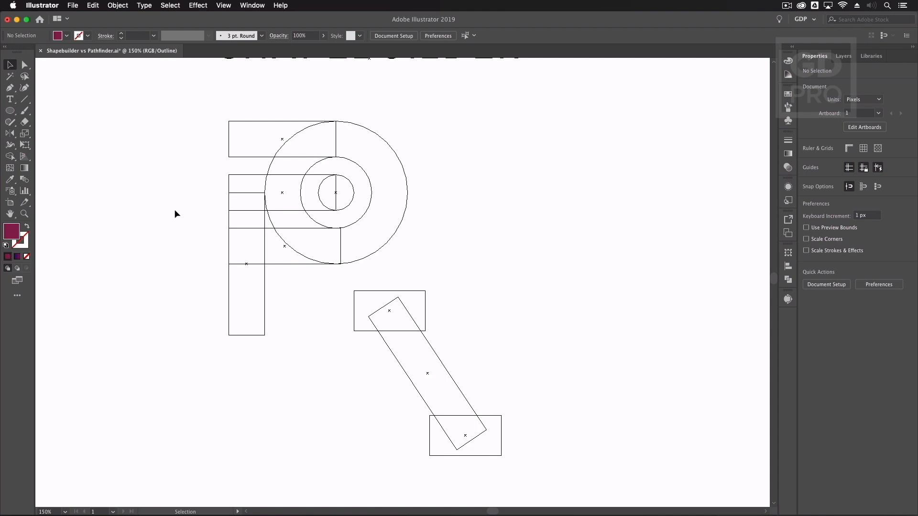
- Zoom into the rectangles and circles and merge them with Shape Builder into a rounded P
scroll(down, 3)
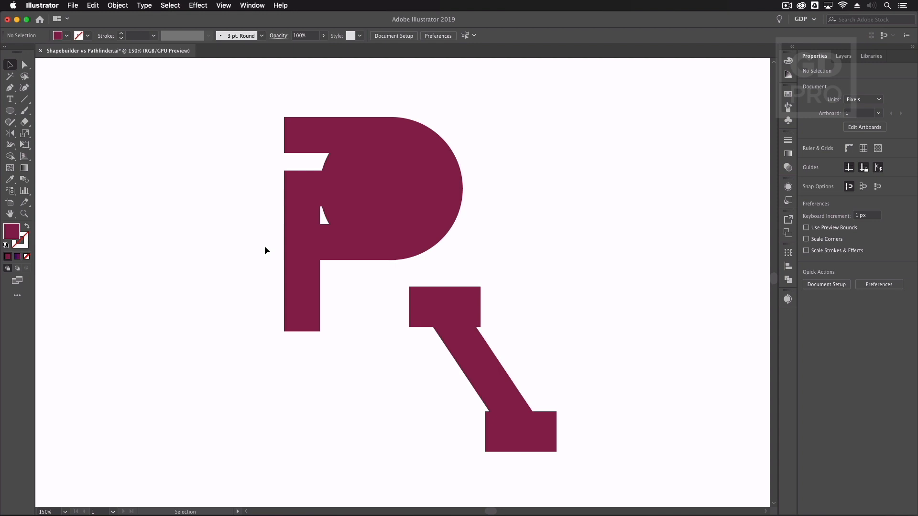
mouse_move(282, 145)
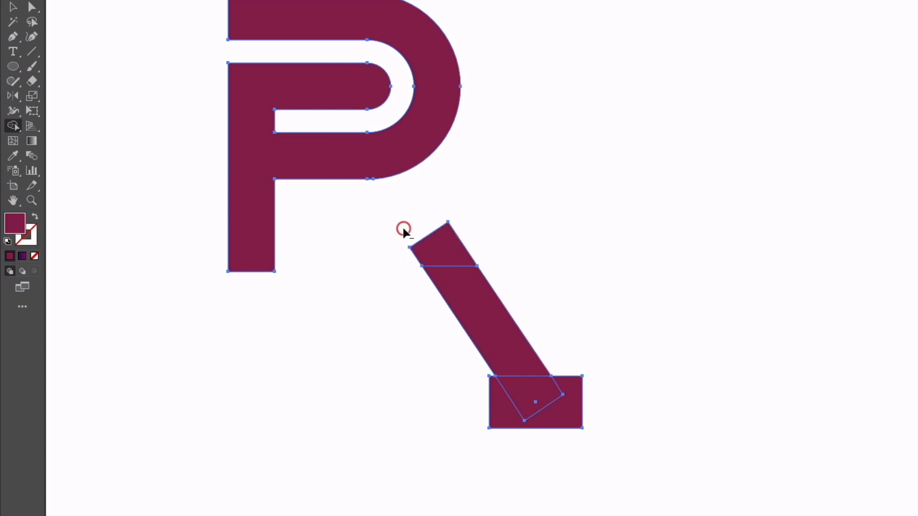
click(436, 249)
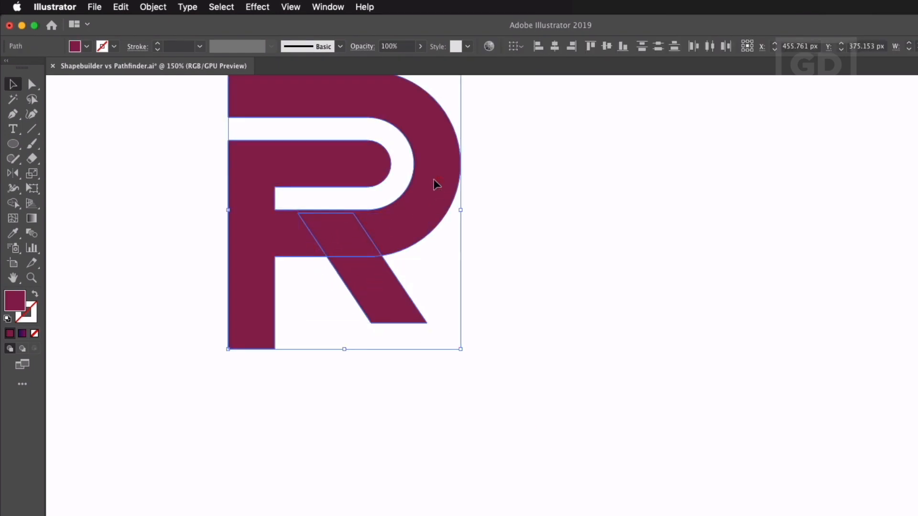
mouse_move(537, 53)
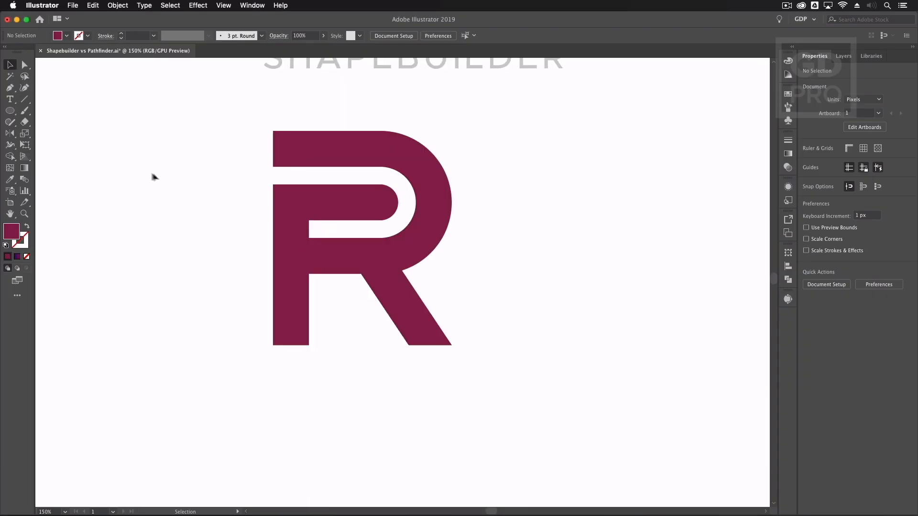
mouse_move(253, 148)
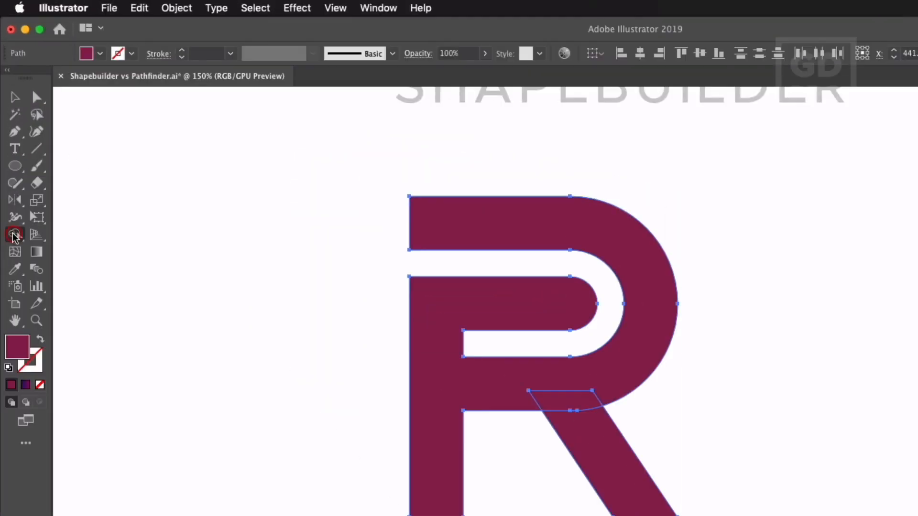
- Fill the merged R with a bright blue swatch, then deselect it
click(86, 54)
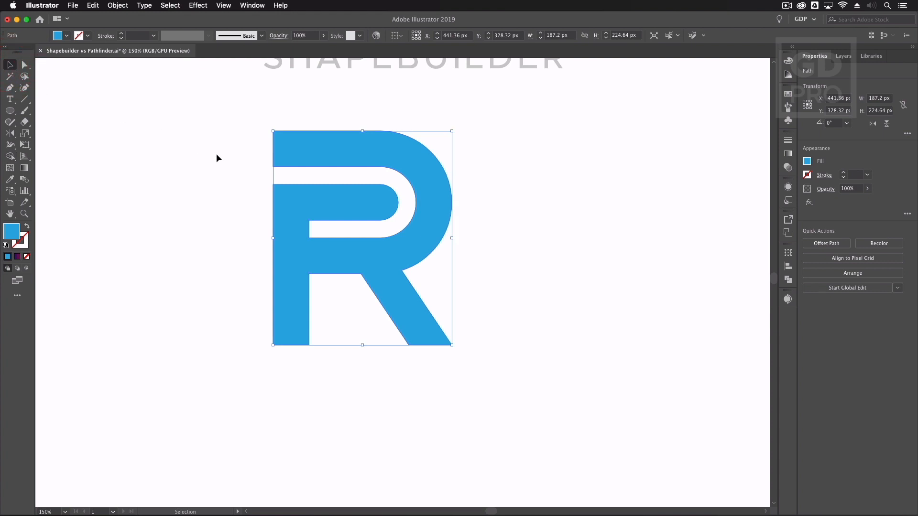
click(230, 227)
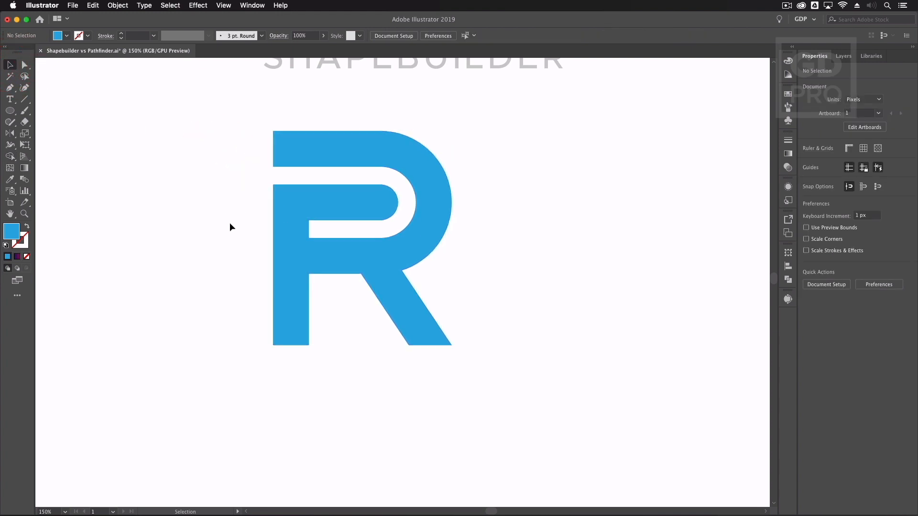
mouse_move(230, 218)
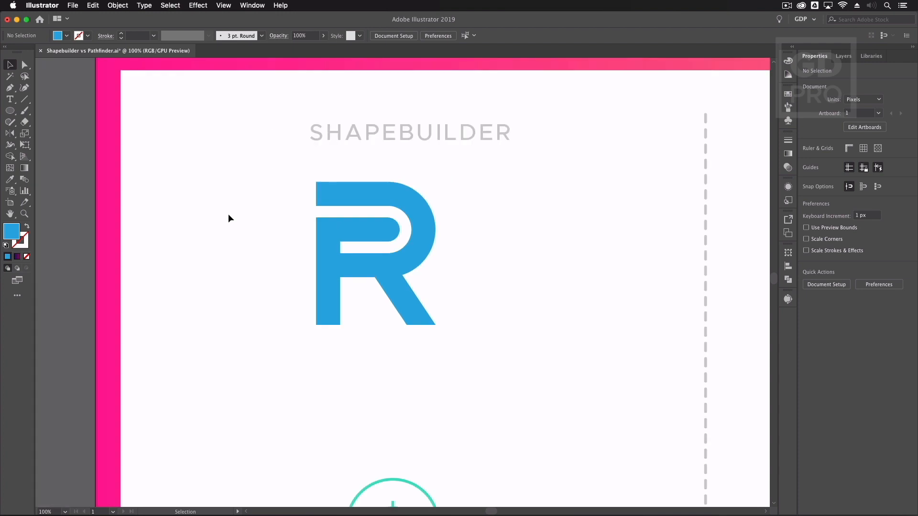
- Scroll down to the teal example of overlapping circles and spokes
scroll(down, 3)
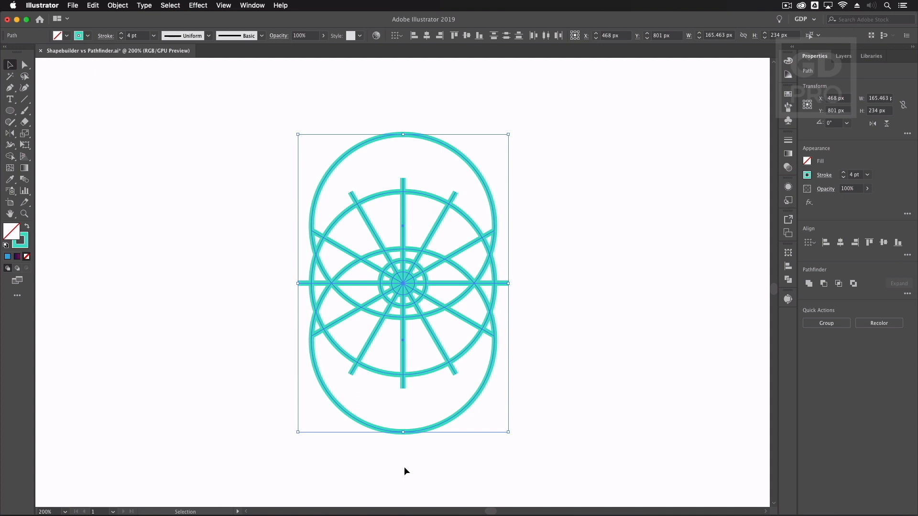
mouse_move(221, 237)
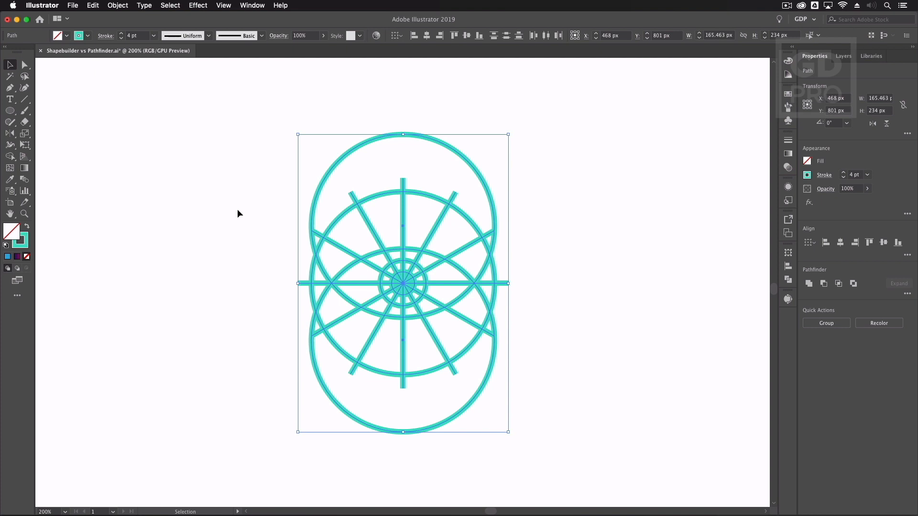
mouse_move(325, 199)
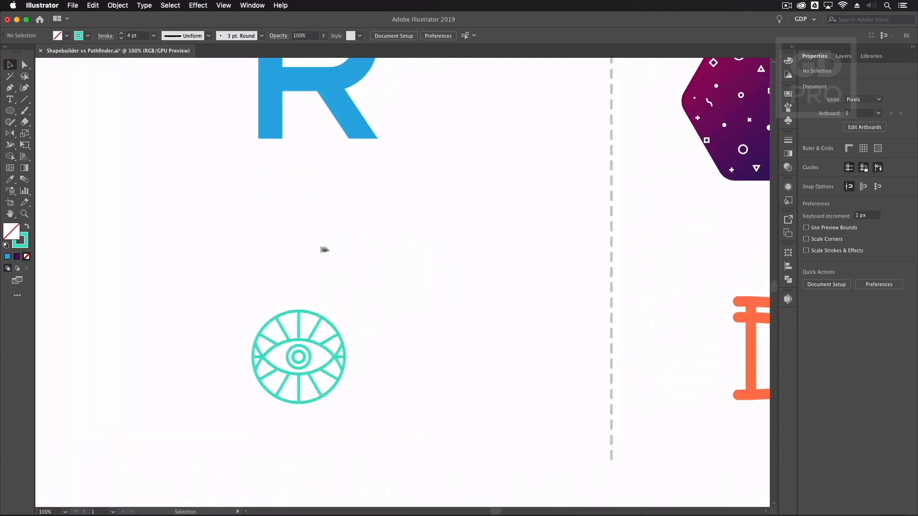
- Punch the pattern shapes out of the purple hexagon and fill the backdrop orange
drag(325, 250, 377, 260)
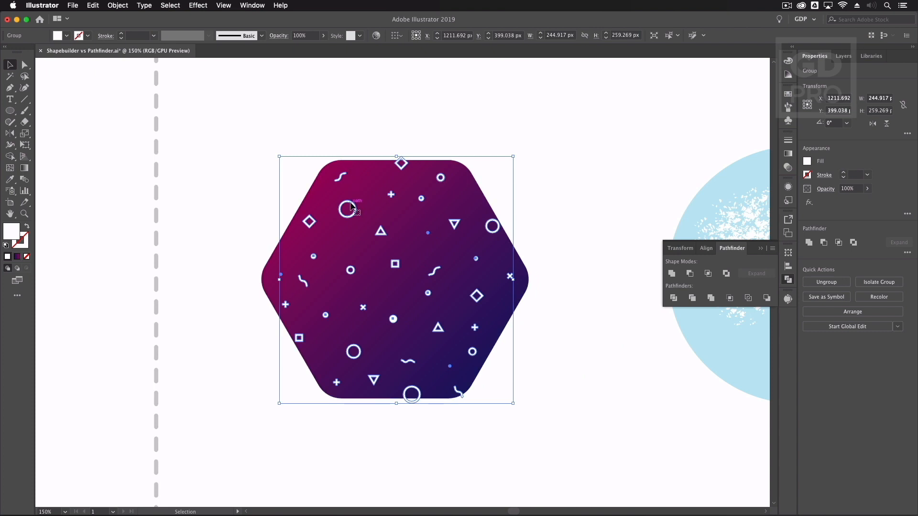
mouse_move(290, 252)
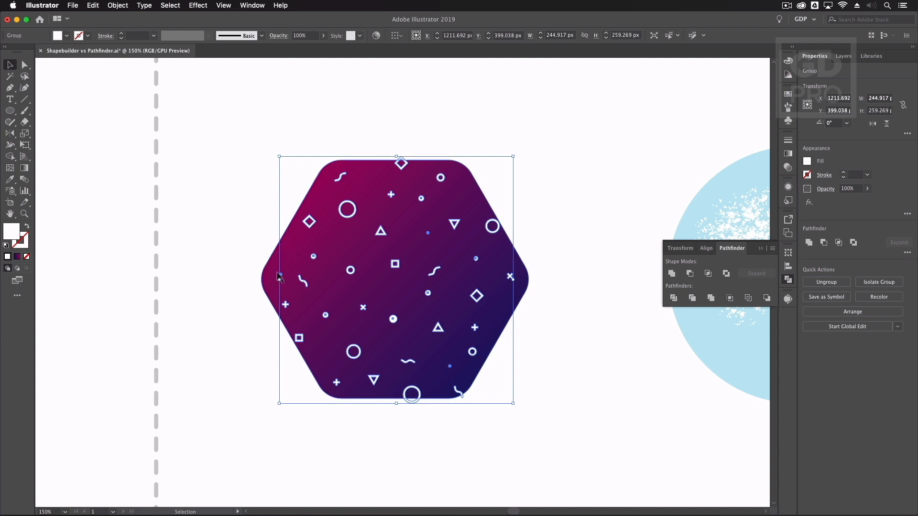
mouse_move(292, 226)
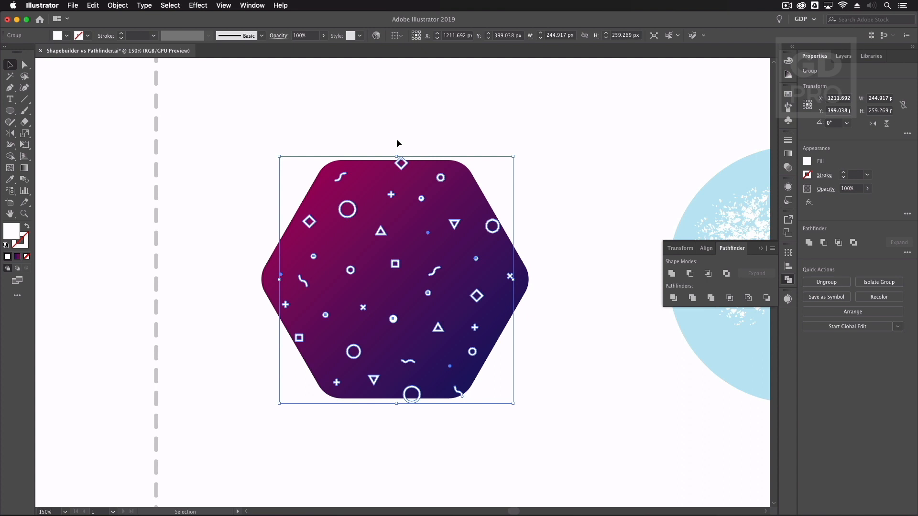
mouse_move(302, 196)
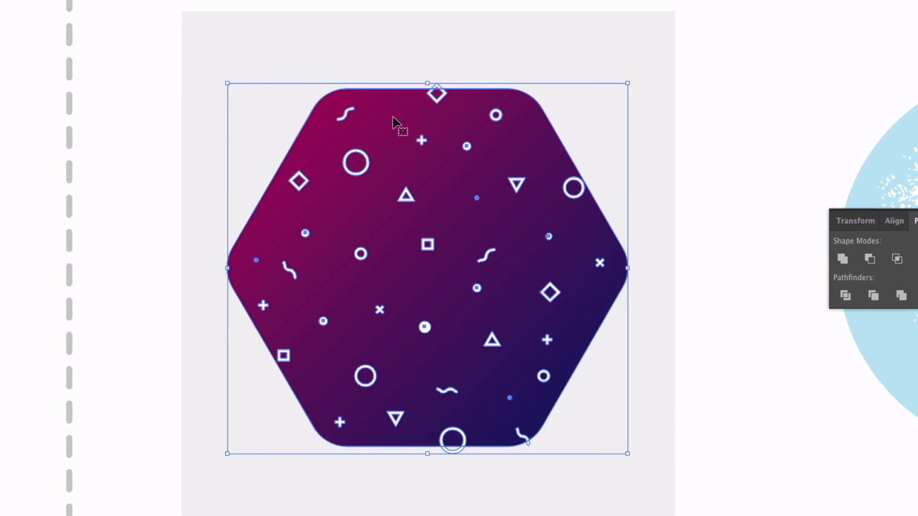
mouse_move(375, 148)
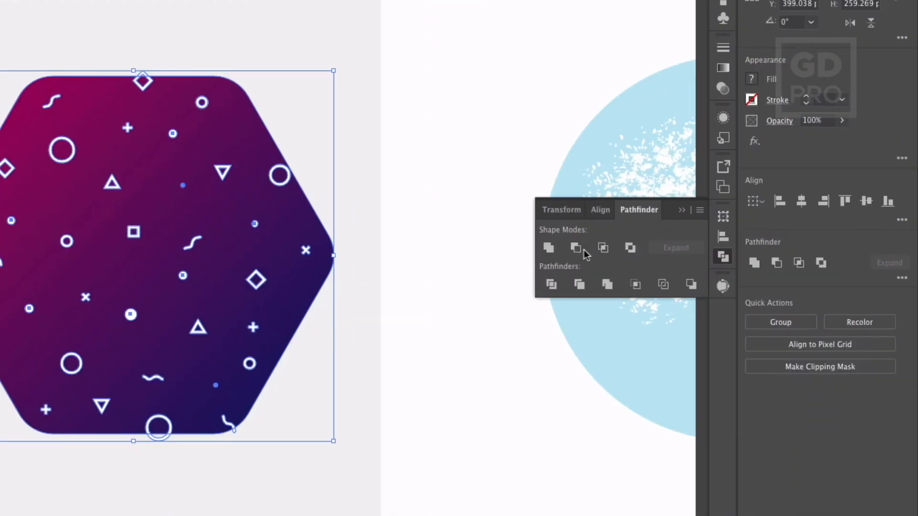
mouse_move(575, 247)
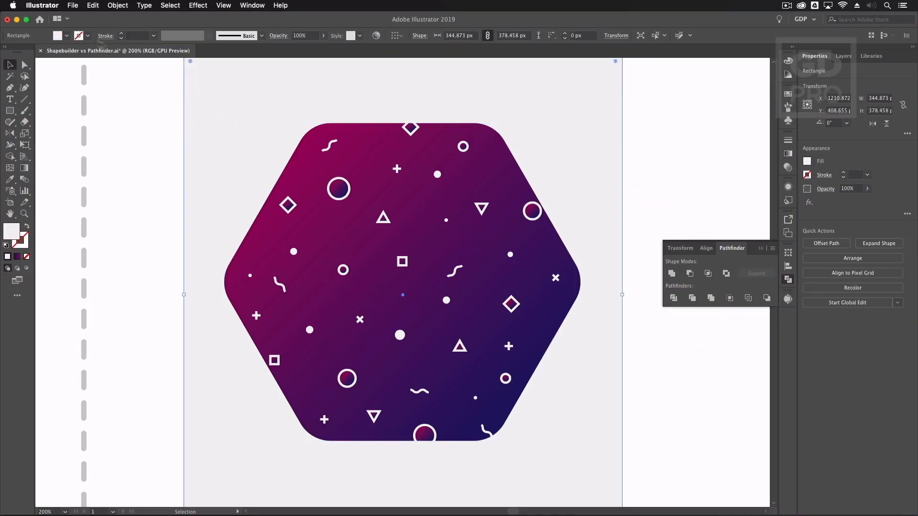
click(74, 52)
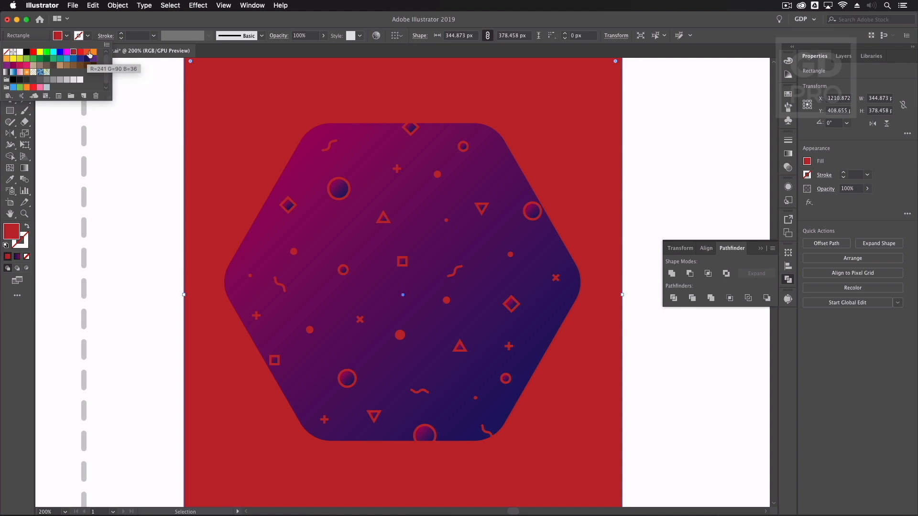
click(93, 52)
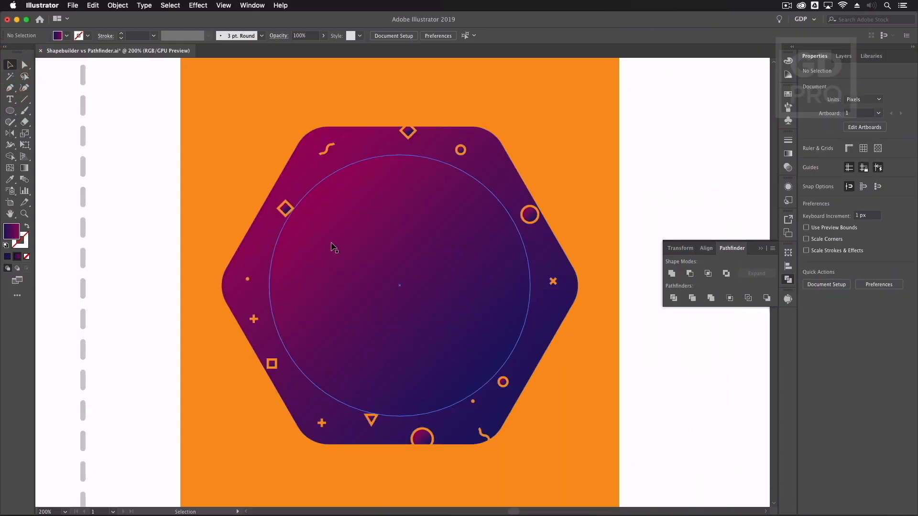
- Select the orange circle, then add the punched hexagon to the selection
click(331, 255)
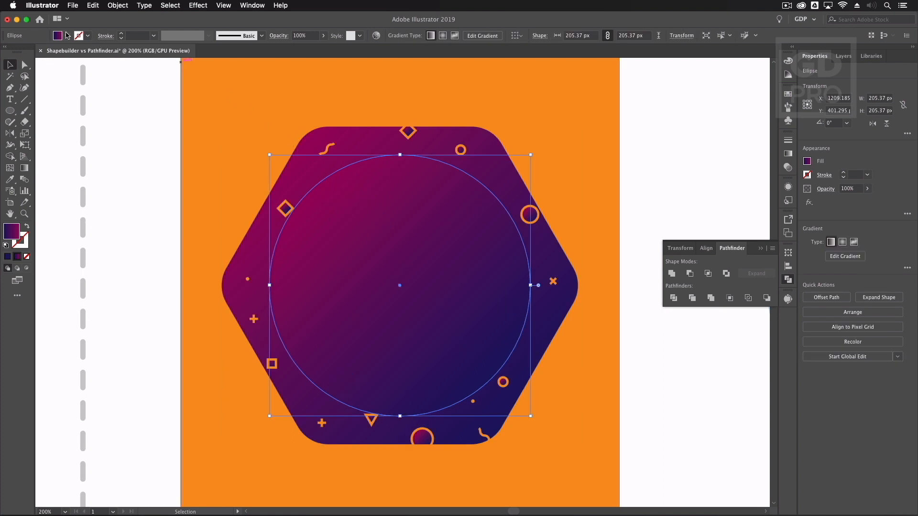
click(79, 62)
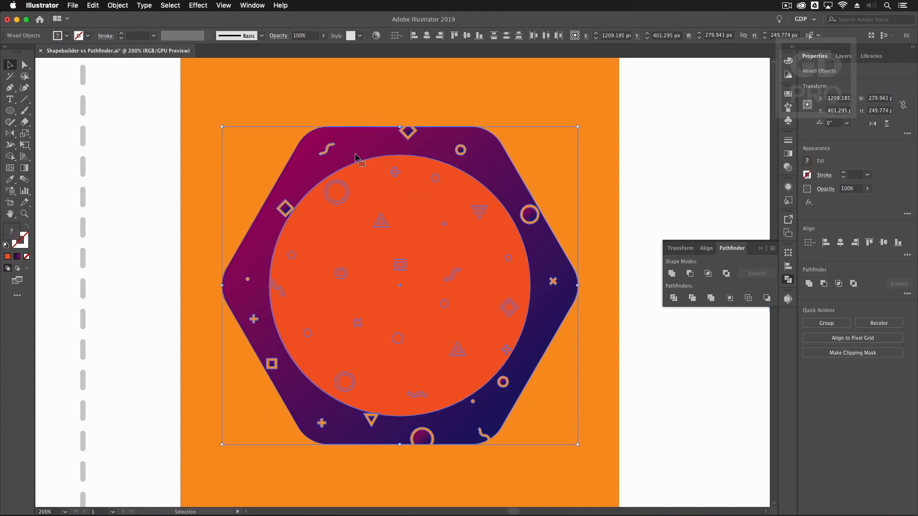
mouse_move(350, 153)
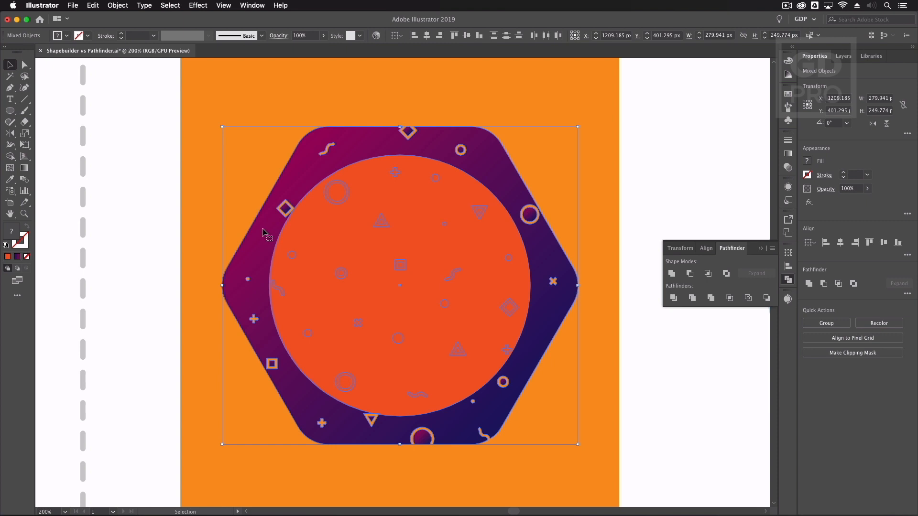
mouse_move(279, 272)
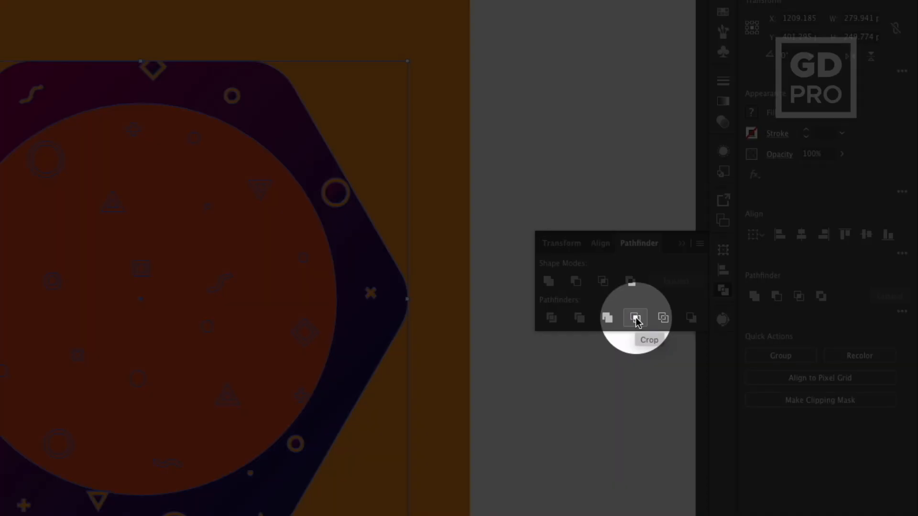
- Apply Pathfinder Crop to trim the hexagon pattern to the circle, then deselect
click(635, 317)
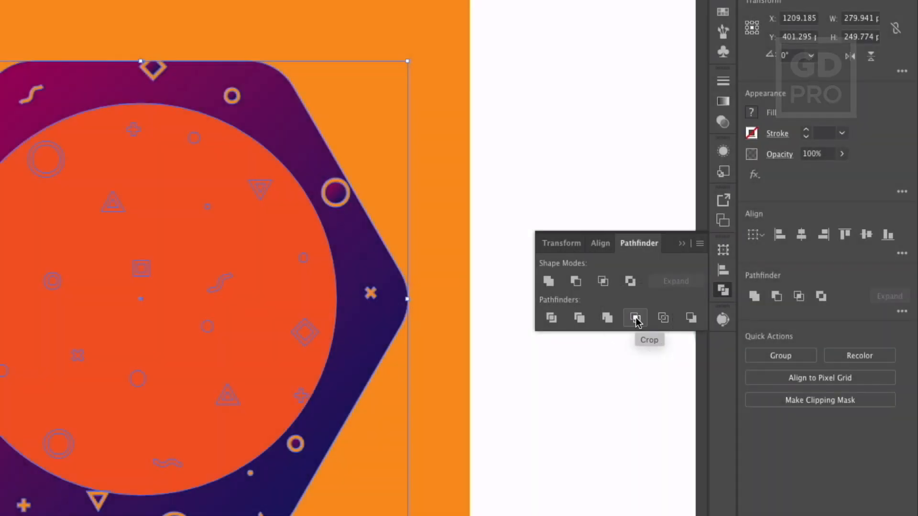
click(634, 318)
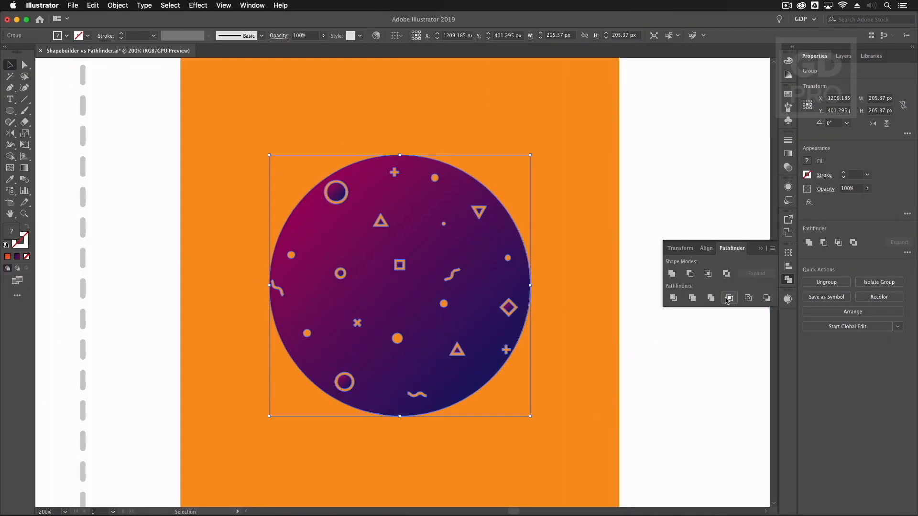
mouse_move(139, 183)
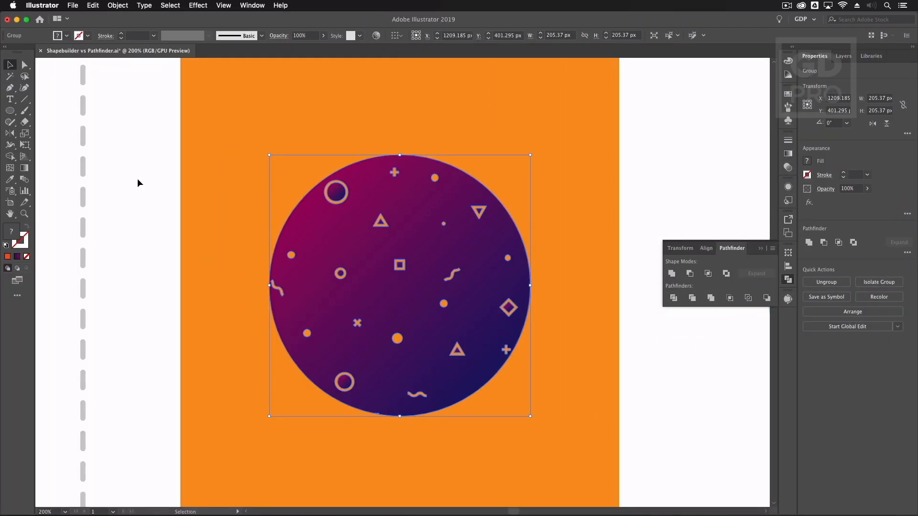
click(139, 183)
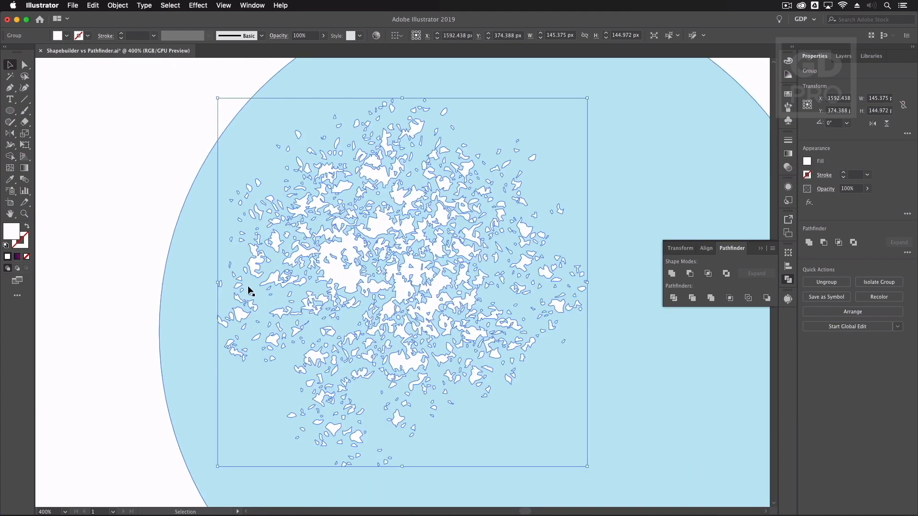
mouse_move(263, 373)
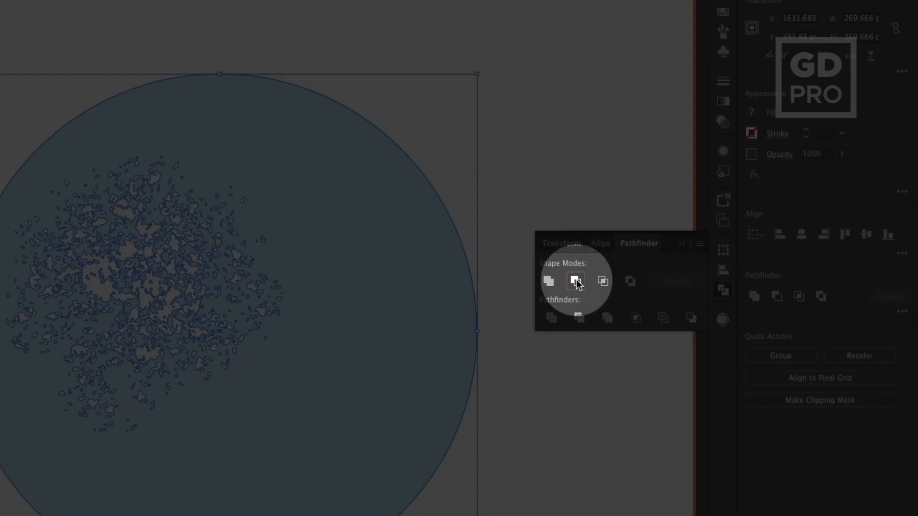
- Cut the white splatter out of the blue circle with Minus Front, then drag a selection marquee
click(575, 281)
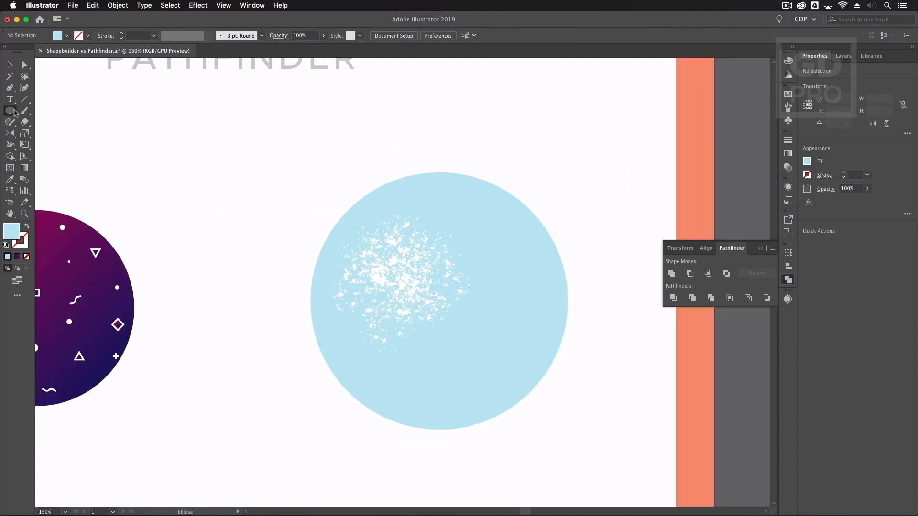
drag(336, 229, 427, 307)
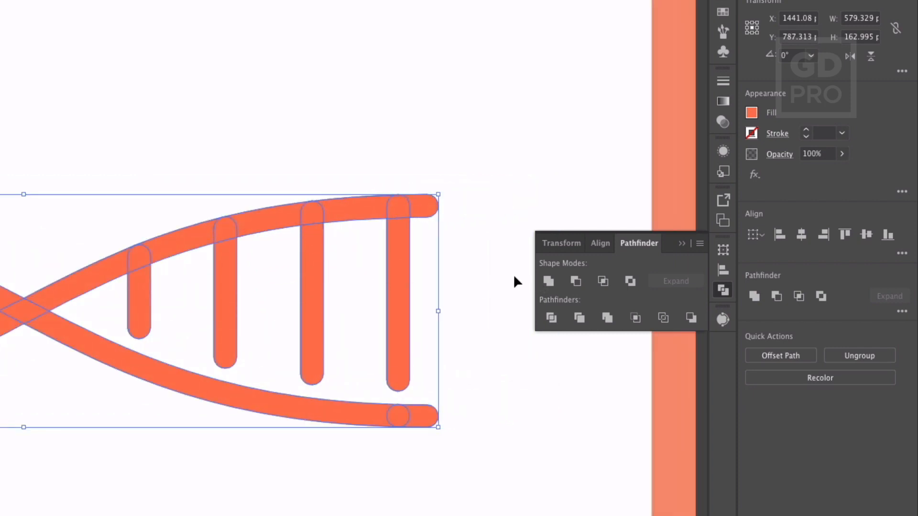
mouse_move(548, 281)
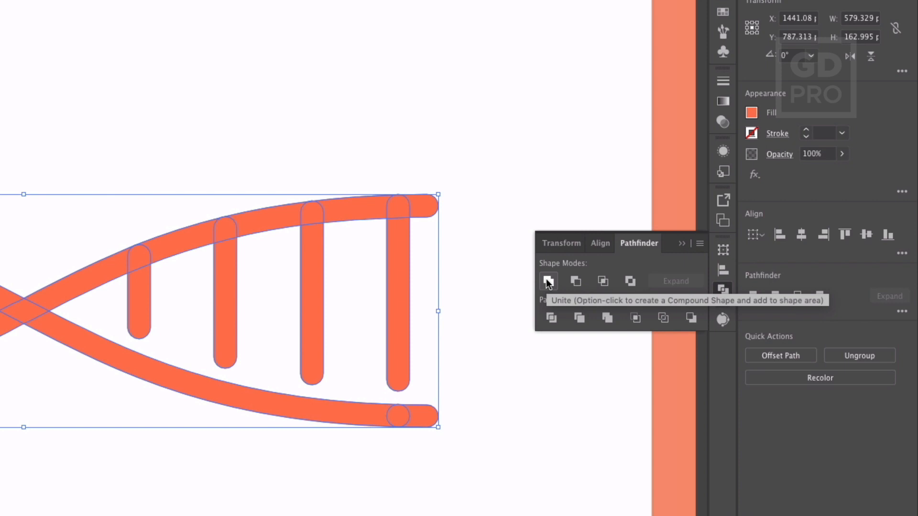
- Unite all the orange helix strands and rungs into one shape with Pathfinder
click(548, 281)
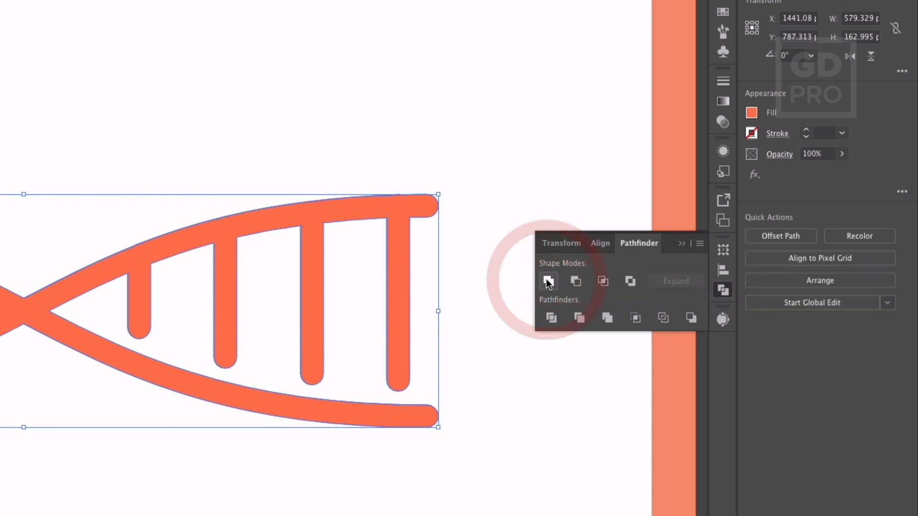